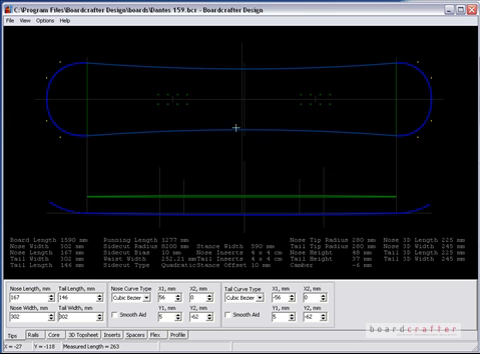
pyautogui.moveTo(332, 98)
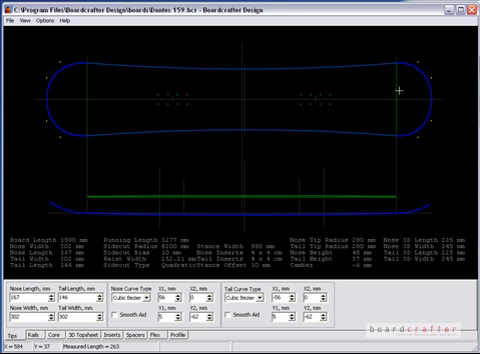
pyautogui.moveTo(264, 92)
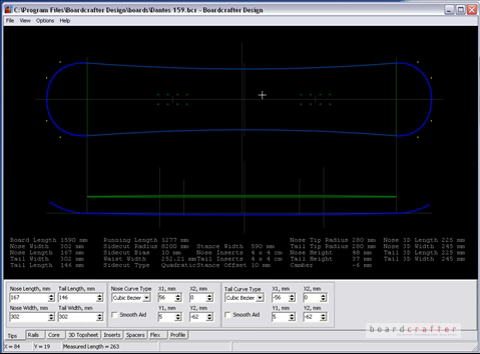
pyautogui.moveTo(180, 240)
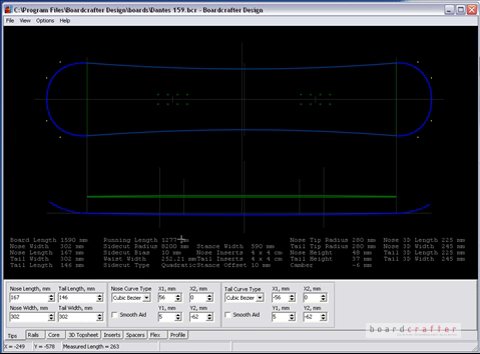
pyautogui.moveTo(176, 272)
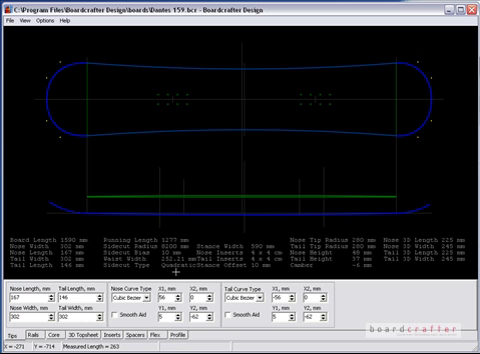
pyautogui.moveTo(244, 128)
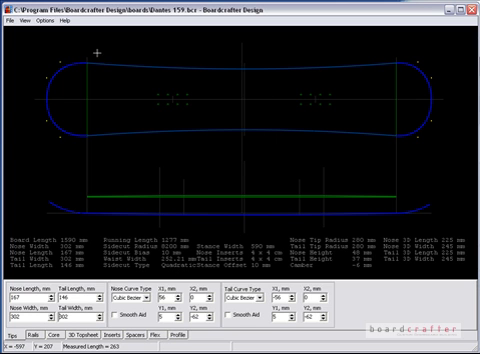
pyautogui.moveTo(250, 104)
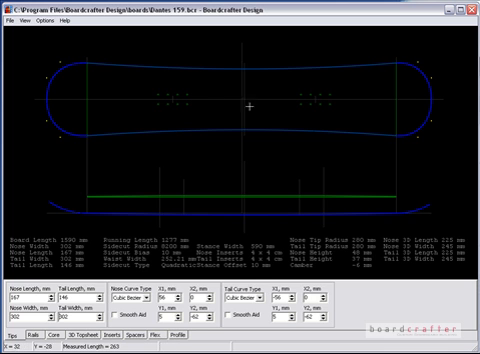
pyautogui.moveTo(336, 96)
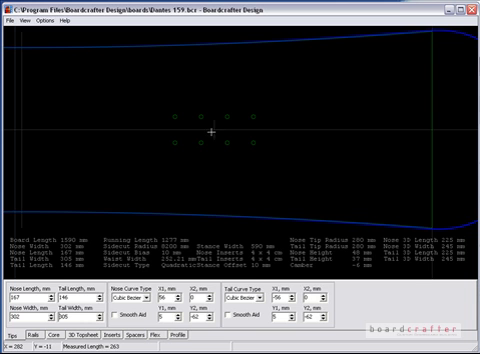
pyautogui.moveTo(210, 128)
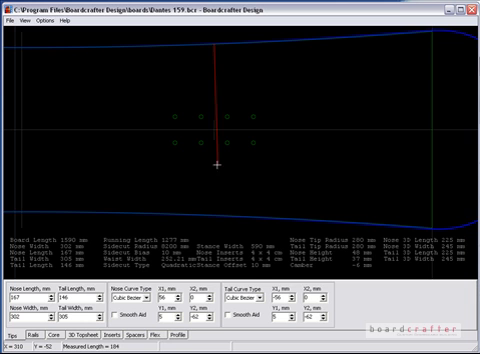
pyautogui.moveTo(216, 212)
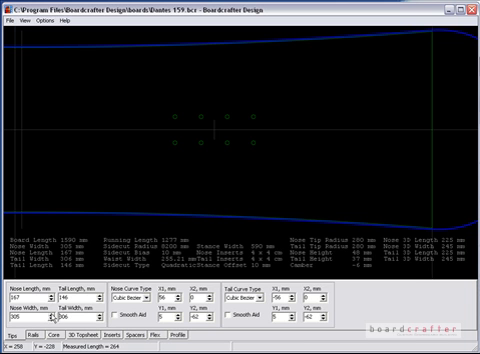
pyautogui.moveTo(216, 128)
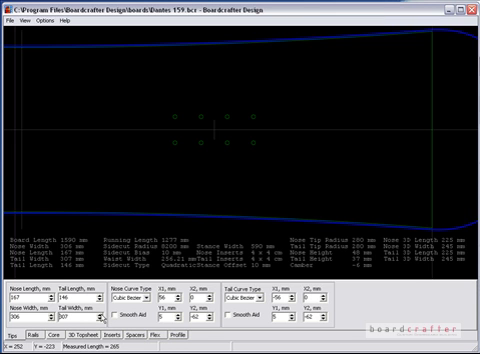
pyautogui.moveTo(216, 130)
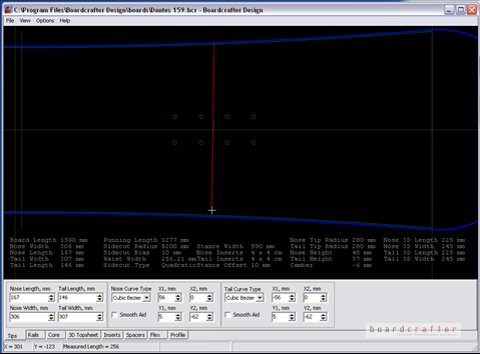
pyautogui.moveTo(210, 212)
pyautogui.write('307')
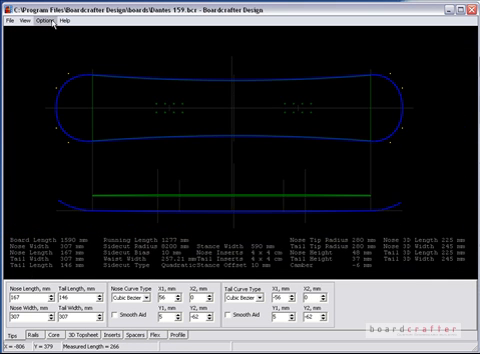
# Step: Toggle the print settings for the board outline from the Options > Print options list
pyautogui.click(38, 22)
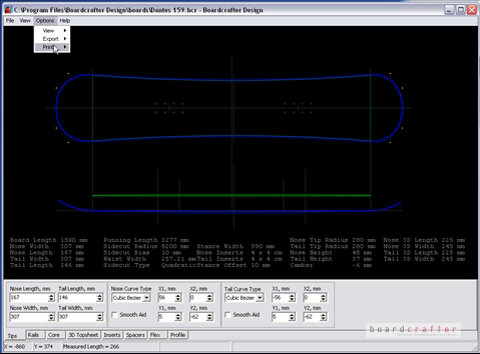
pyautogui.click(44, 44)
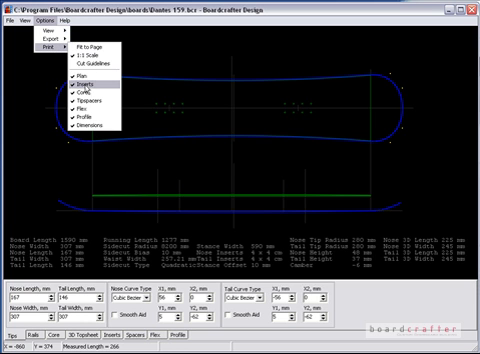
pyautogui.moveTo(96, 104)
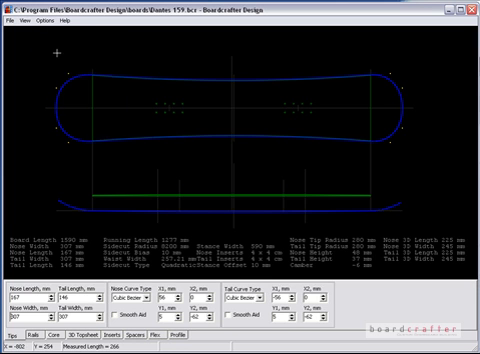
pyautogui.click(40, 22)
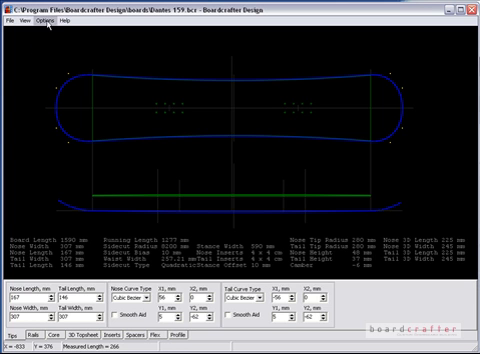
pyautogui.click(38, 22)
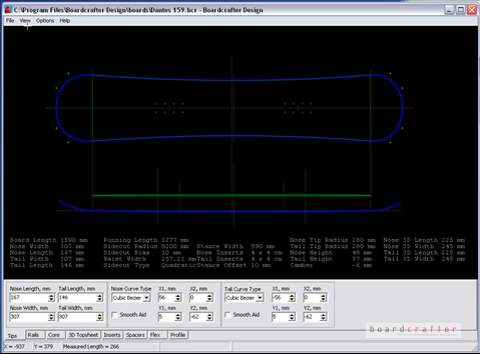
# Step: Bring up Print Setup and list the available printers in the Name dropdown
pyautogui.click(10, 18)
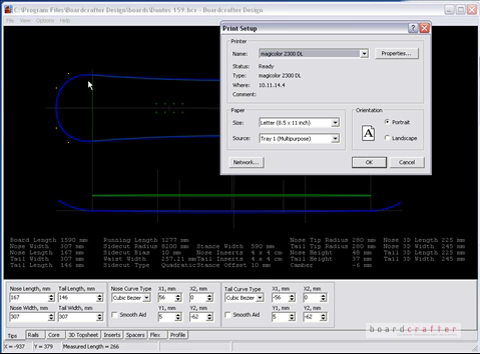
pyautogui.click(360, 48)
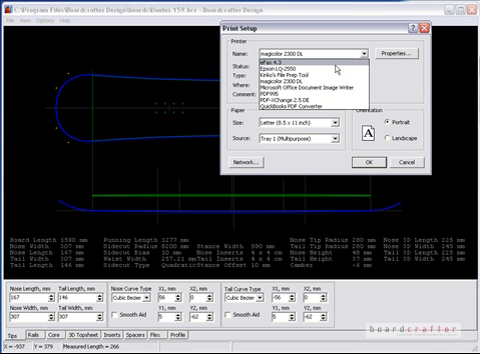